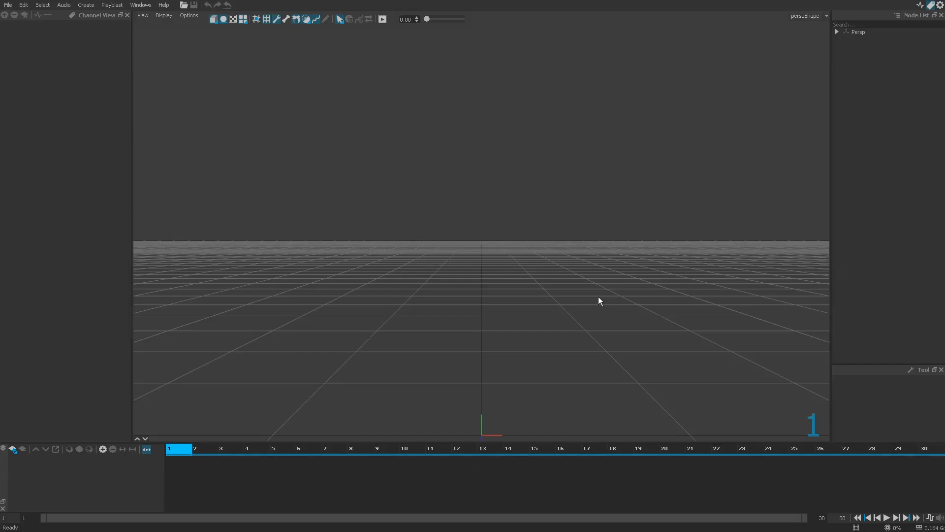
Orbit, pan and zoom around the empty grid to frame the scene origin
left_click_drag(599, 301, 505, 307)
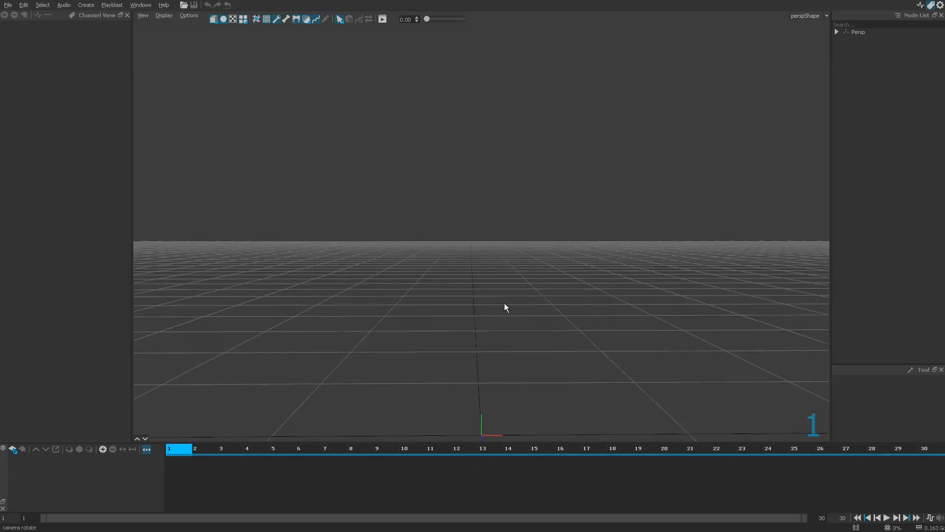
left_click_drag(505, 307, 494, 257)
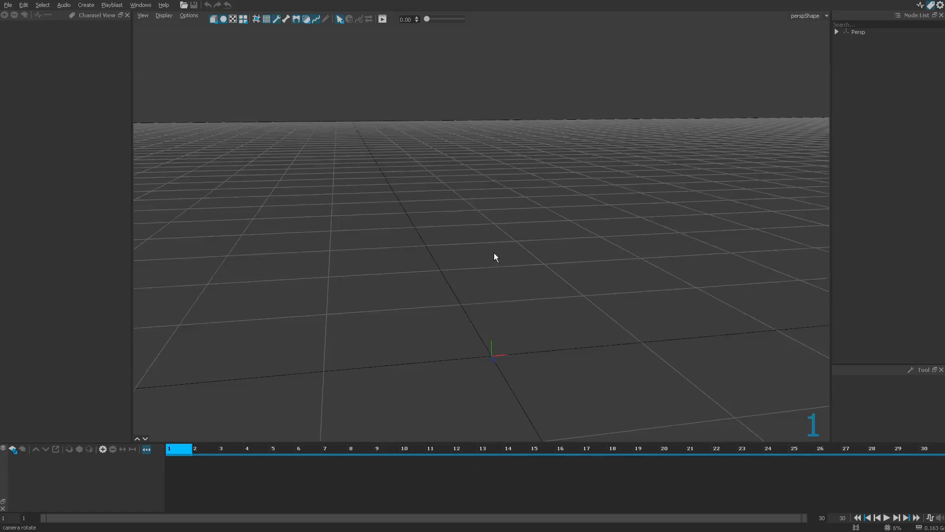
left_click_drag(494, 257, 539, 250)
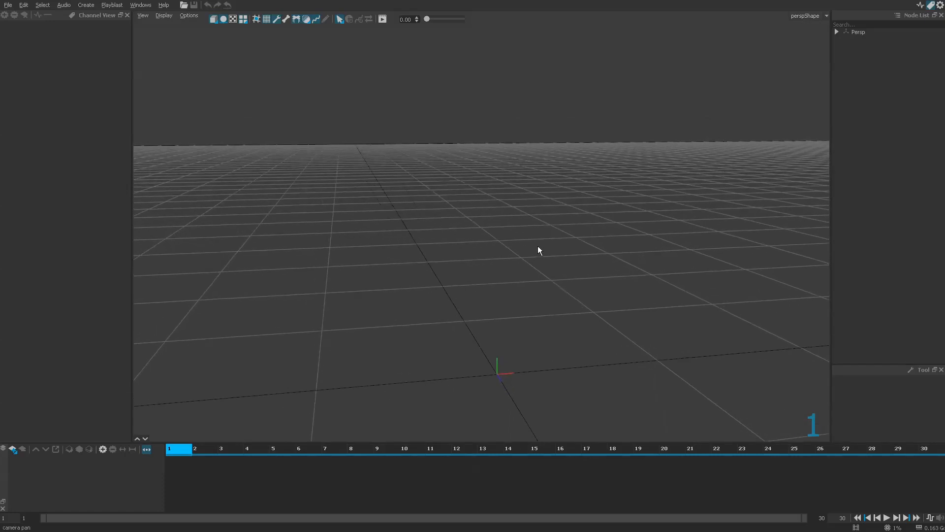
left_click_drag(539, 250, 533, 258)
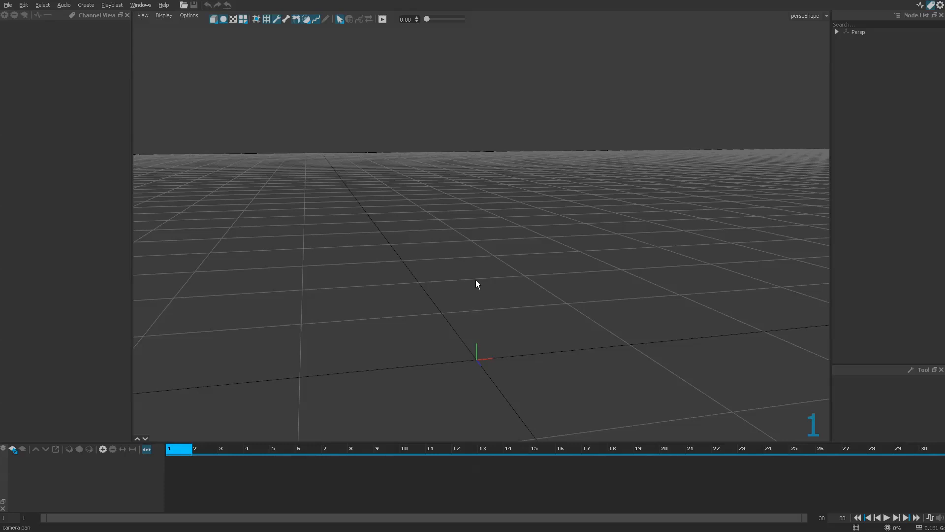
mouse_move(505, 312)
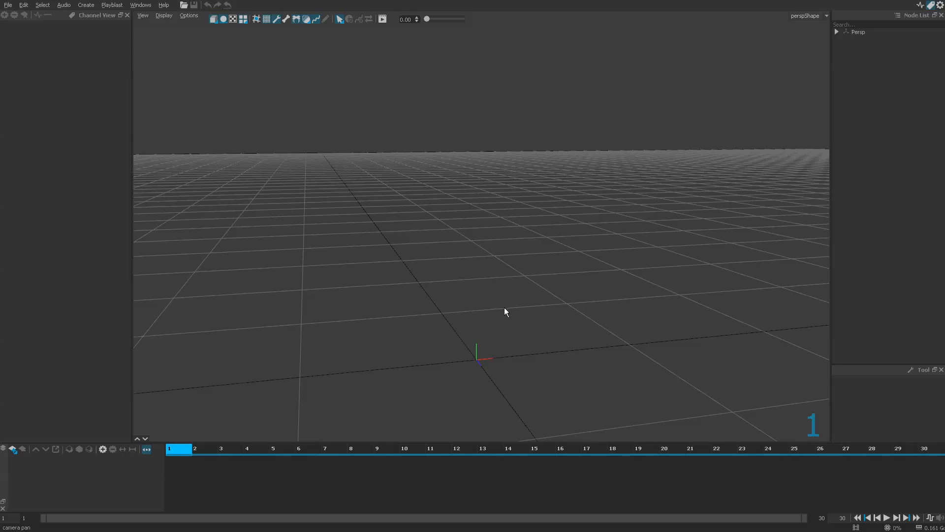
left_click_drag(505, 312, 487, 277)
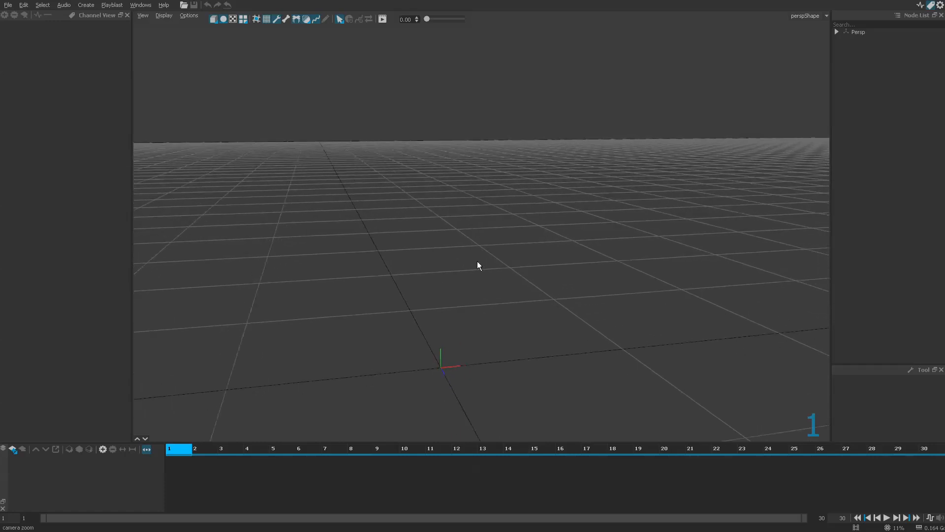
left_click_drag(479, 266, 448, 283)
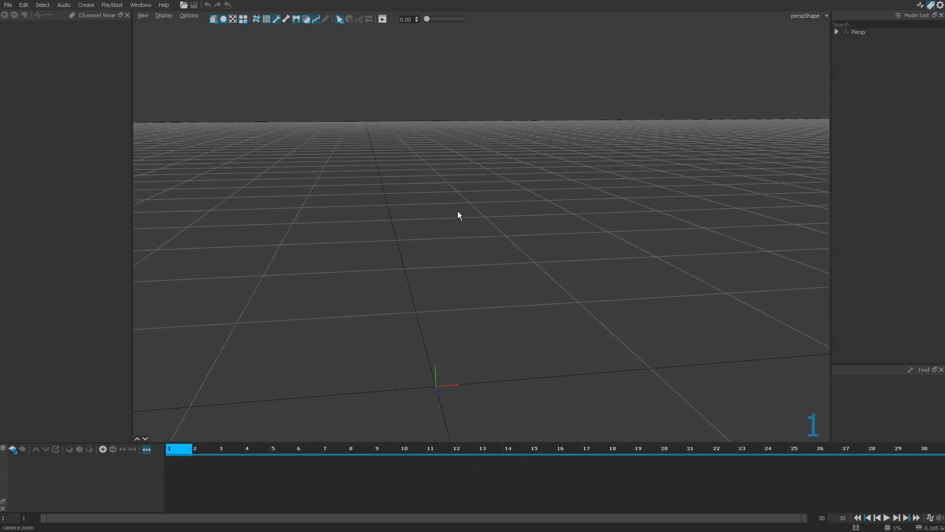
left_click_drag(458, 216, 466, 236)
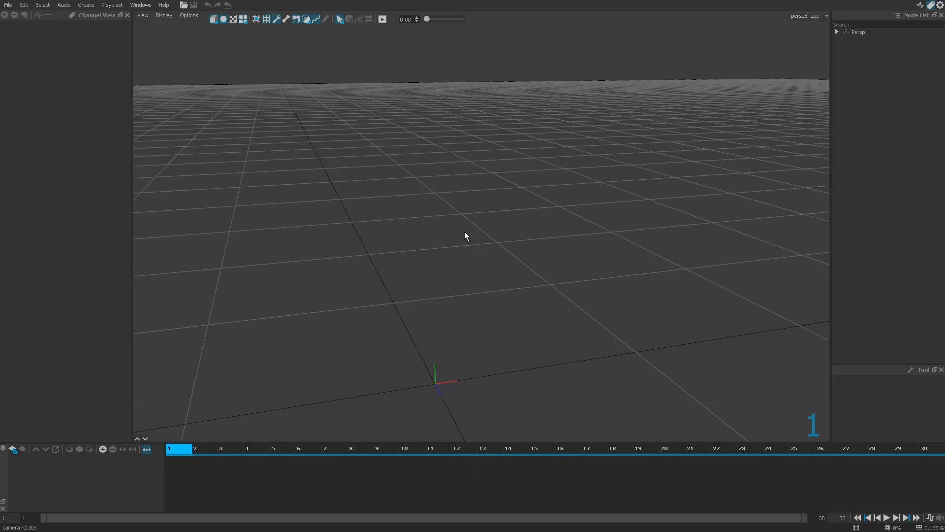
mouse_move(429, 213)
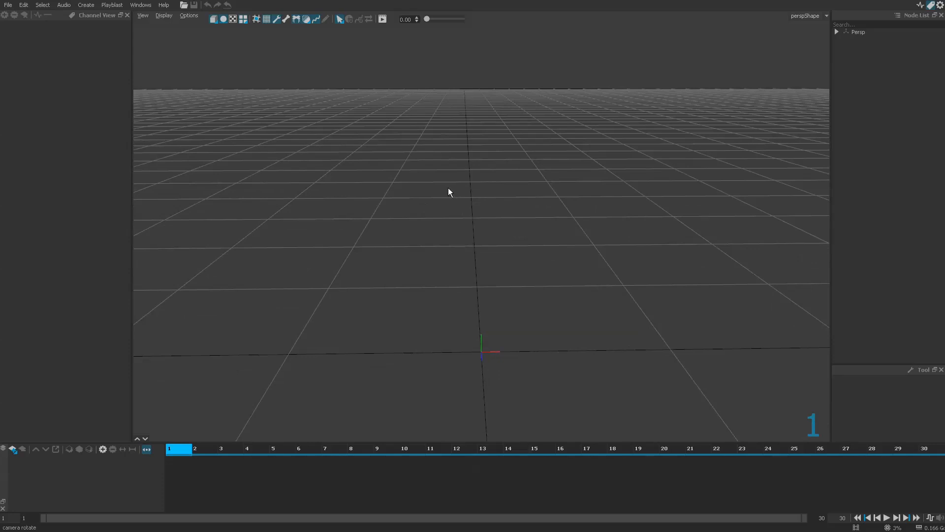
Load the Miley sample character from the File menu's Load Samples list
left_click(8, 5)
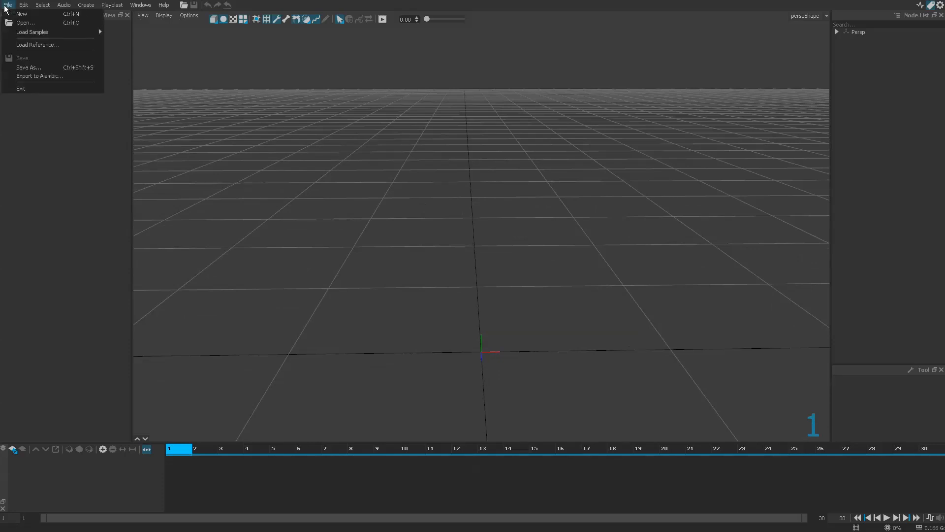
mouse_move(32, 31)
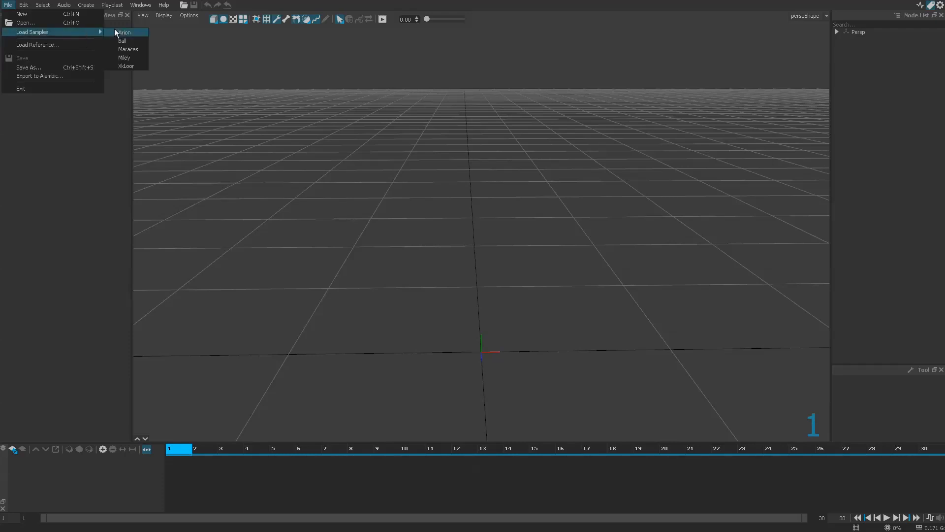
mouse_move(136, 49)
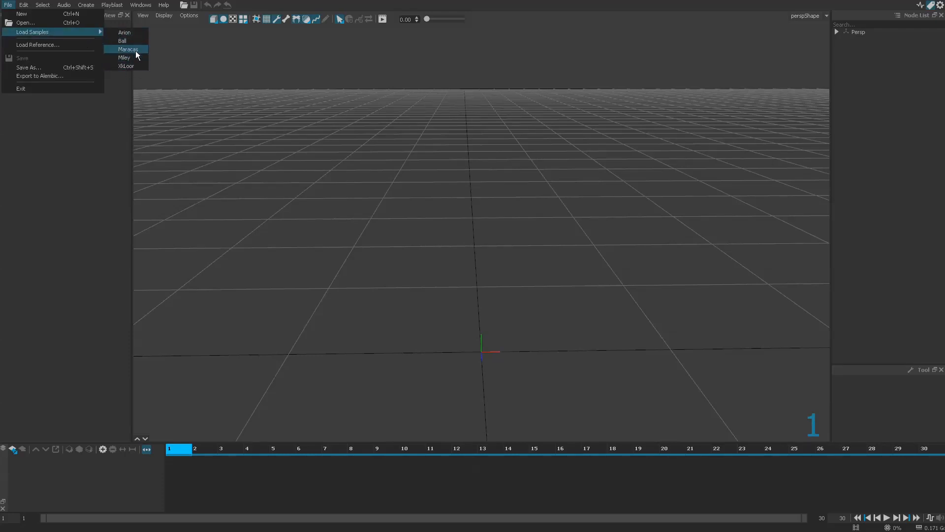
mouse_move(125, 33)
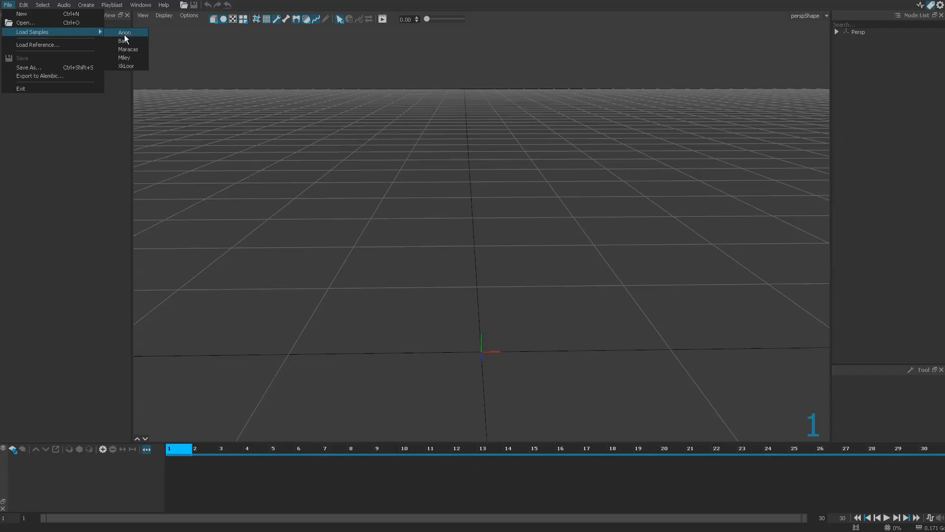
mouse_move(134, 37)
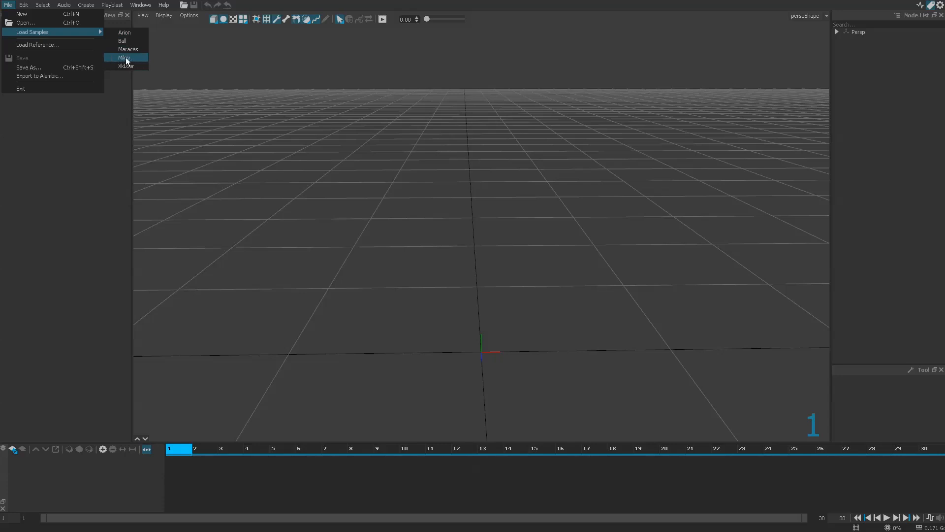
mouse_move(125, 66)
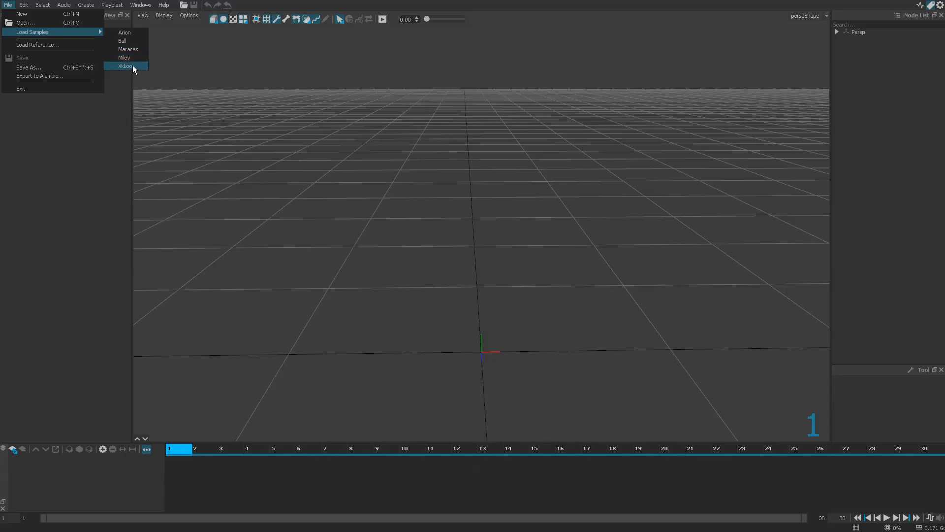
mouse_move(128, 49)
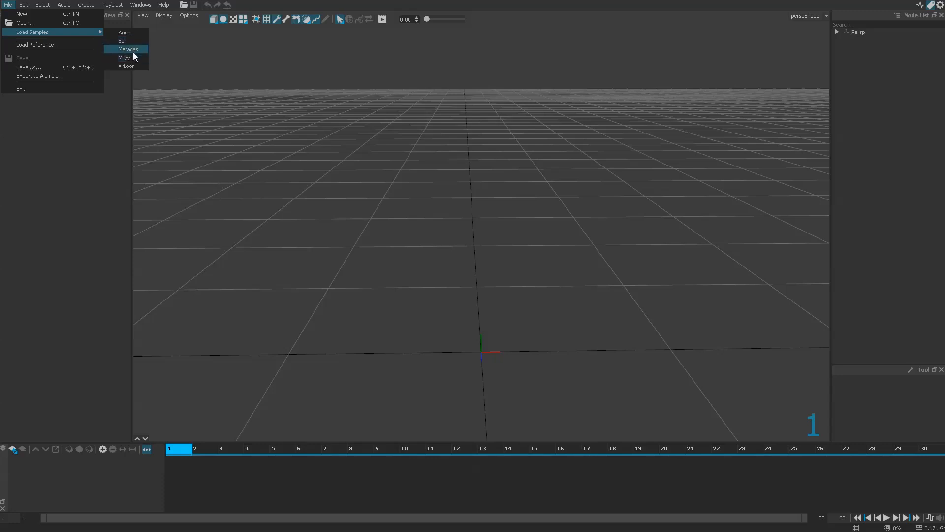
mouse_move(124, 57)
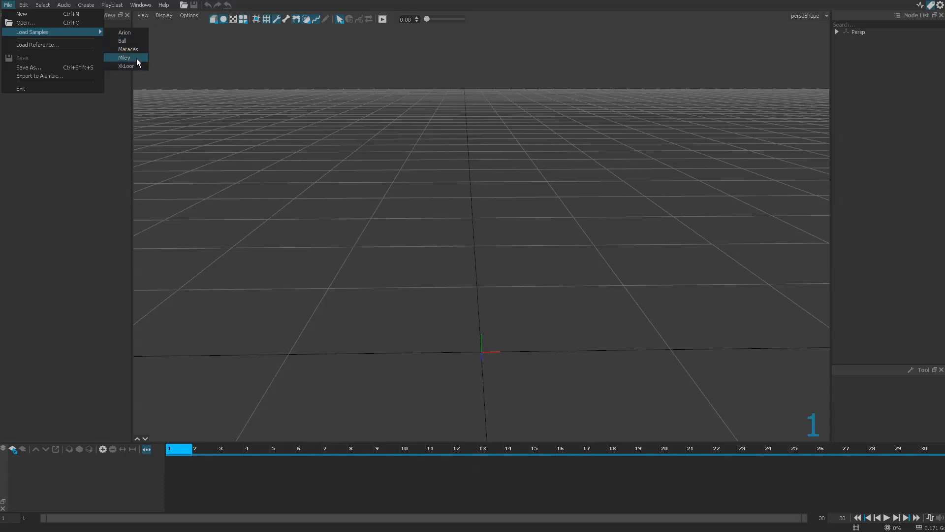
mouse_move(577, 247)
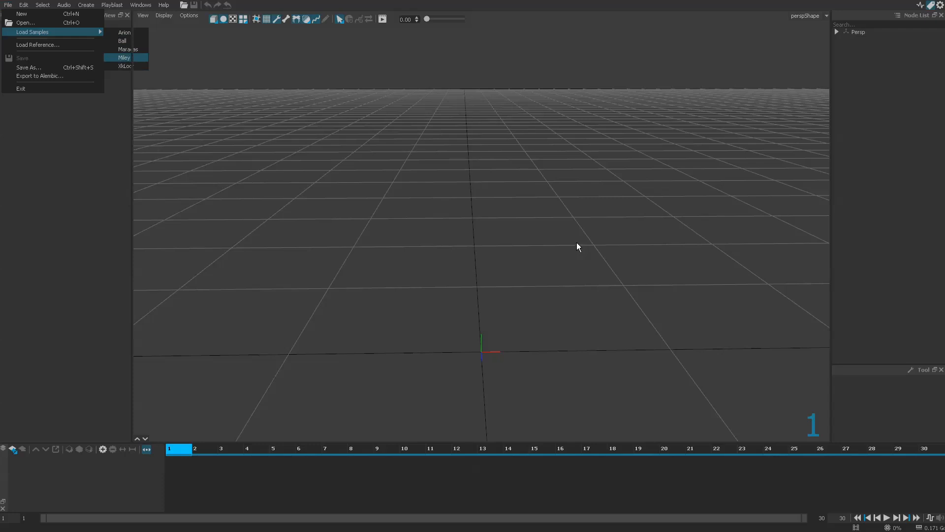
left_click(123, 57)
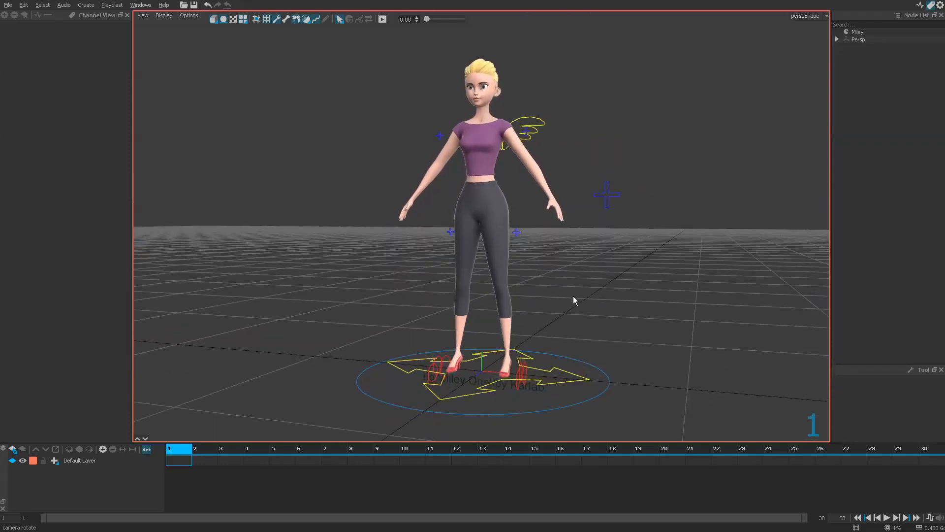
Look over Miley, clear the selection and make Default Layer the active animation layer
left_click_drag(573, 300, 597, 276)
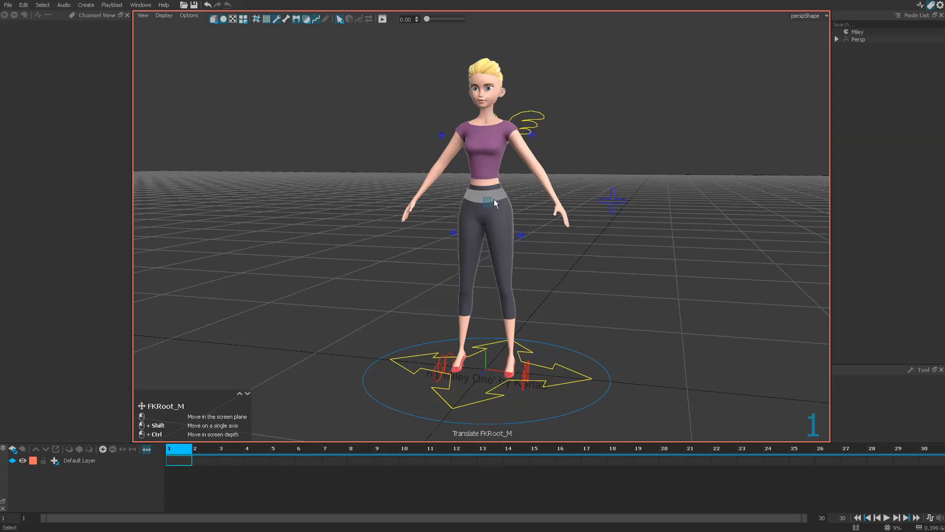
left_click_drag(495, 203, 220, 364)
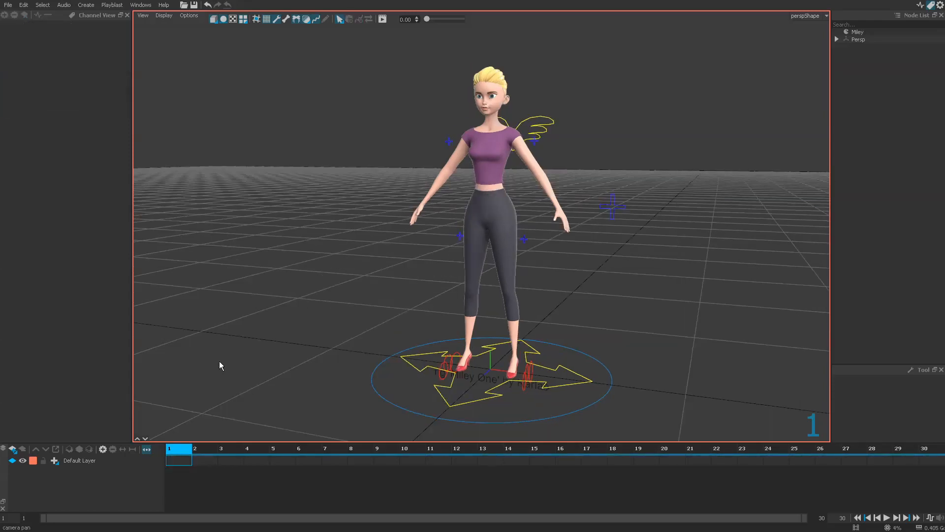
left_click(79, 460)
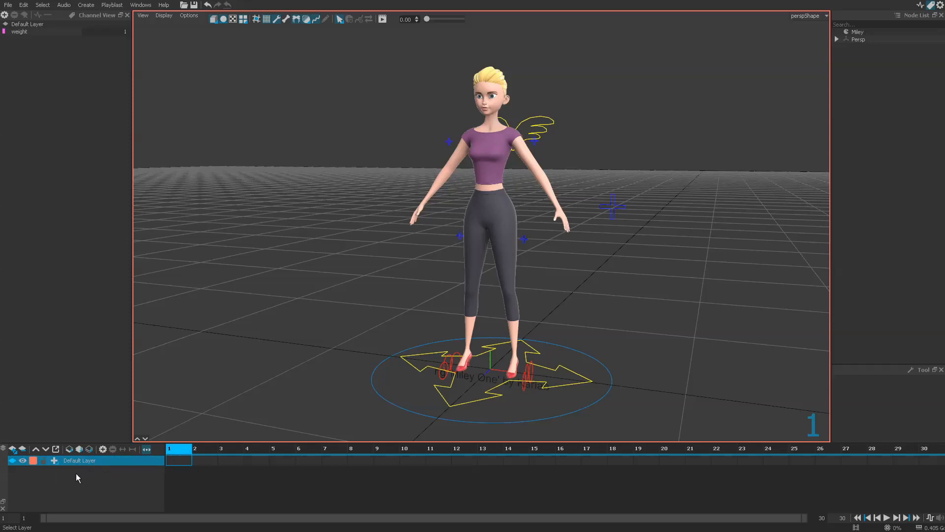
left_click(78, 461)
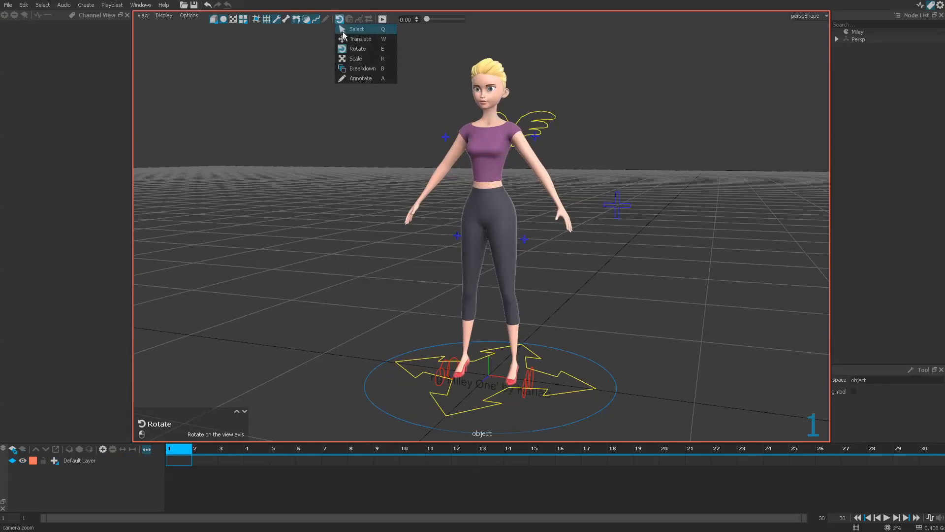
With the move tool, select a face controller and nudge the left eyebrow to test it
left_click(339, 18)
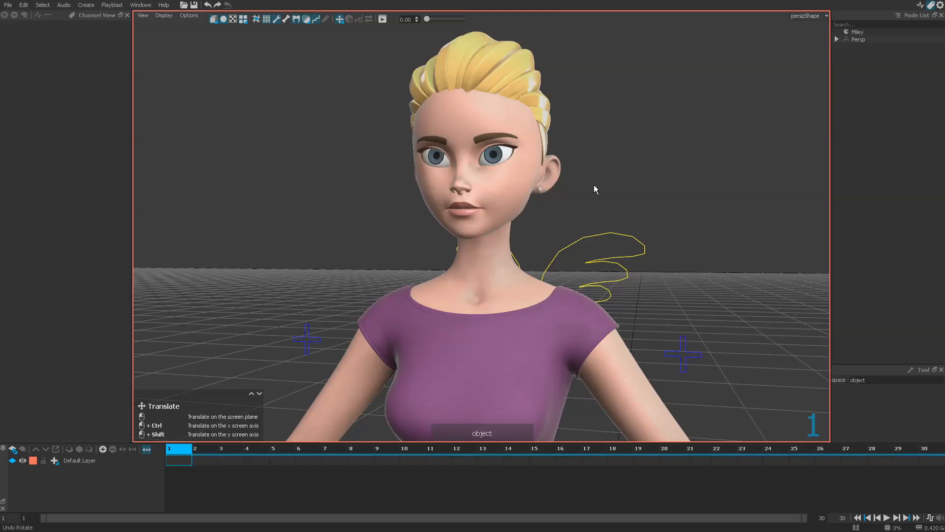
mouse_move(608, 178)
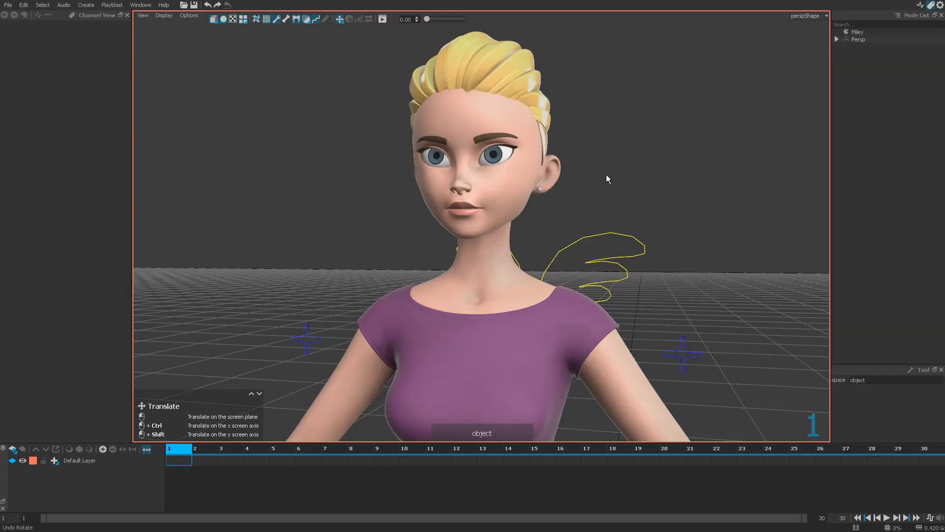
mouse_move(617, 188)
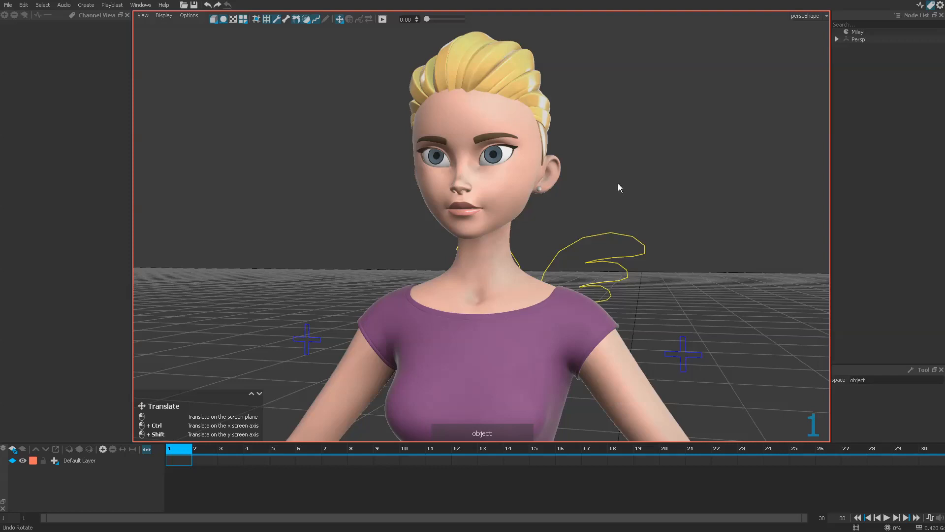
left_click(491, 206)
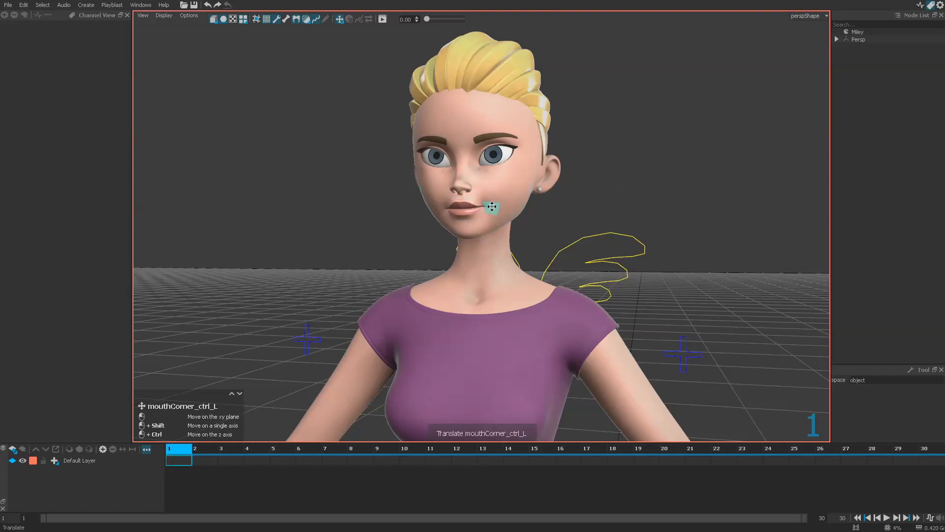
left_click(498, 205)
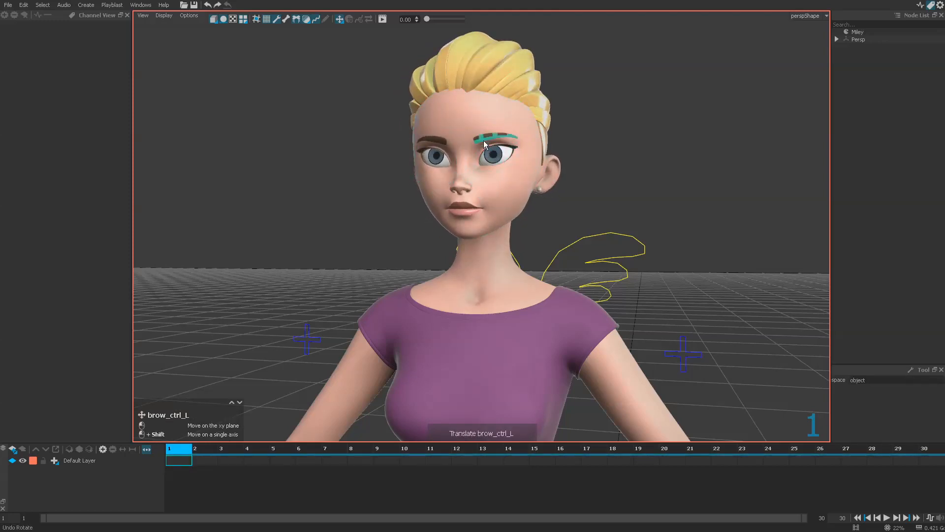
left_click_drag(506, 138, 467, 134)
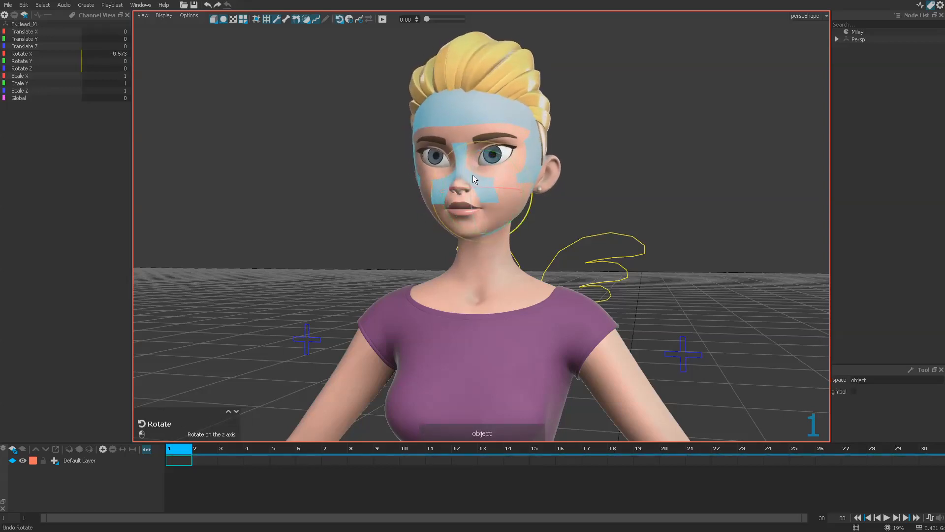
Zoom on the face and rotate FKHead_M through sideways tilts and turns
left_click_drag(474, 179, 536, 190)
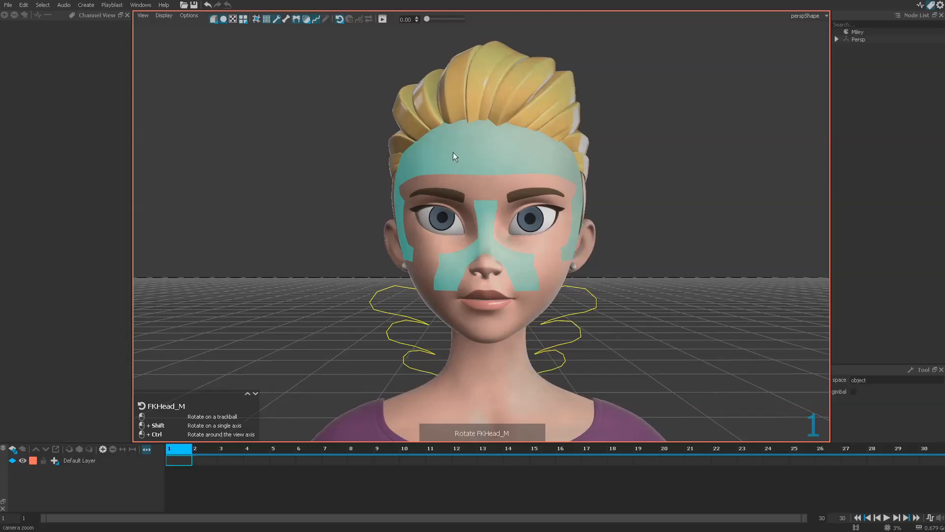
left_click_drag(455, 156, 504, 159)
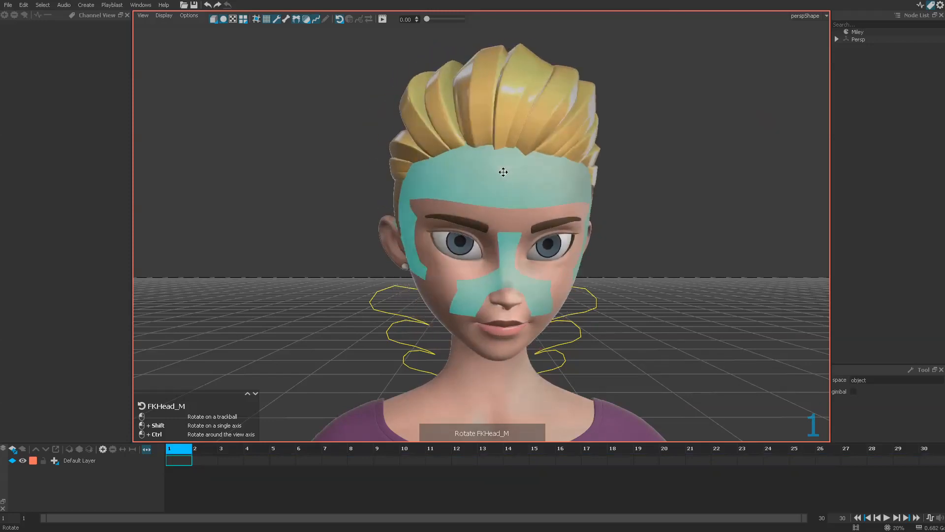
left_click_drag(503, 172, 510, 157)
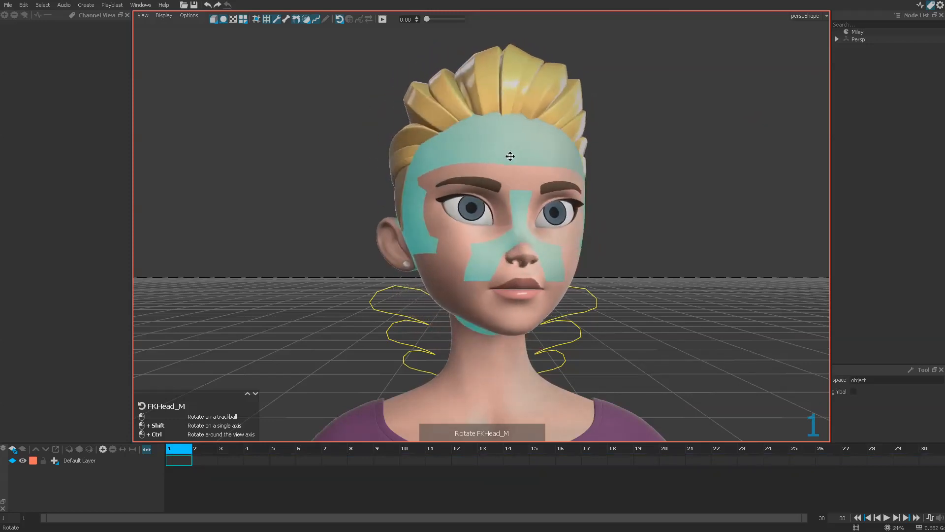
left_click_drag(510, 156, 490, 157)
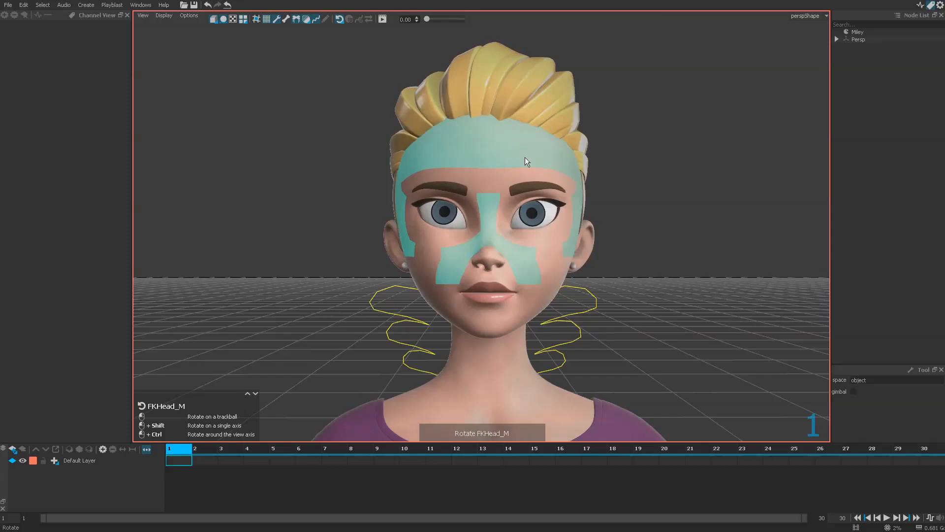
mouse_move(499, 153)
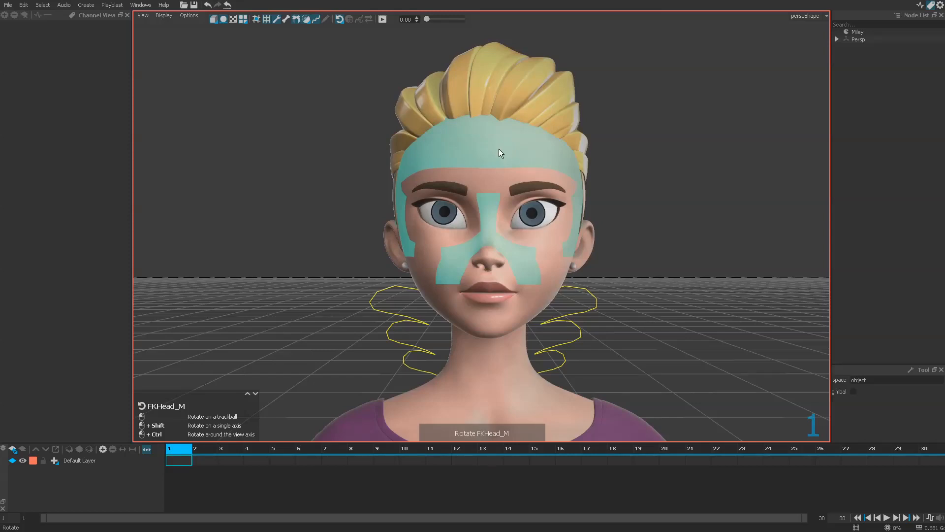
left_click_drag(499, 152, 494, 151)
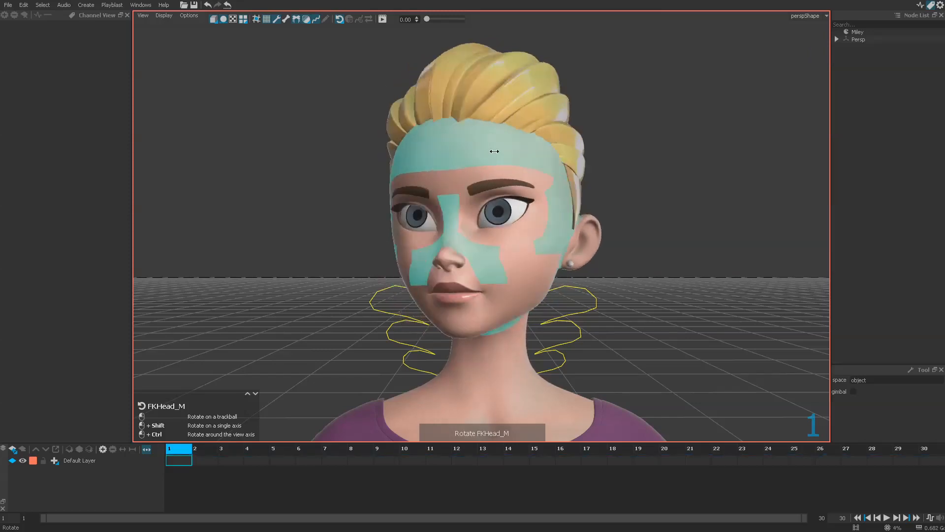
Tip the head back to look up, return it forward and view the head in side profile
left_click_drag(493, 152, 513, 159)
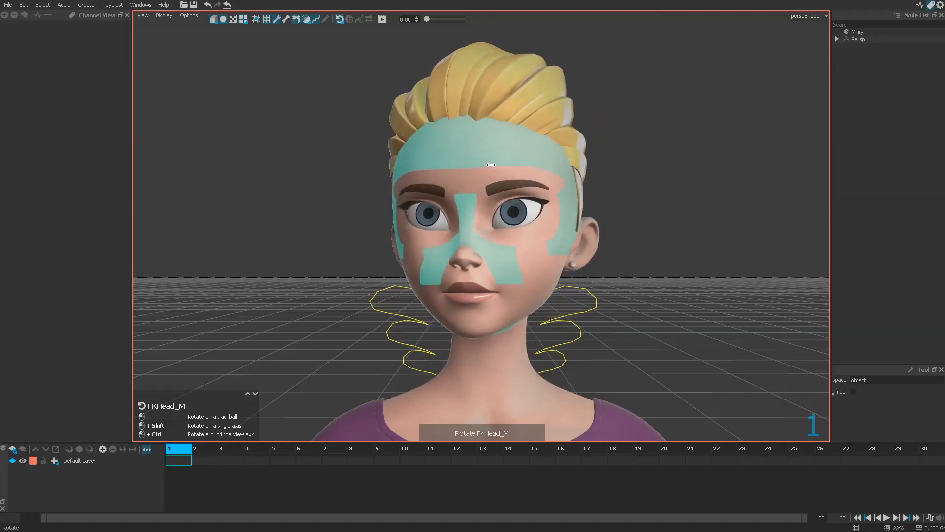
left_click_drag(491, 165, 497, 134)
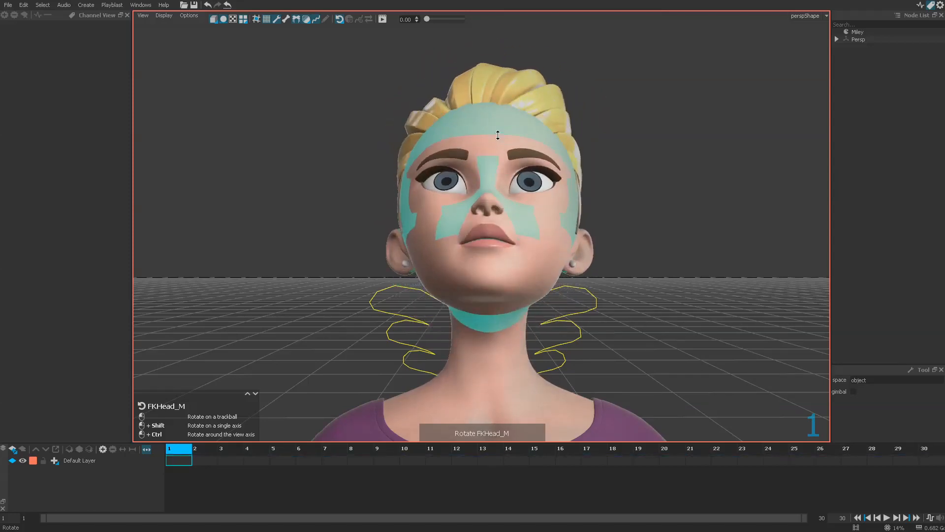
left_click_drag(497, 135, 497, 158)
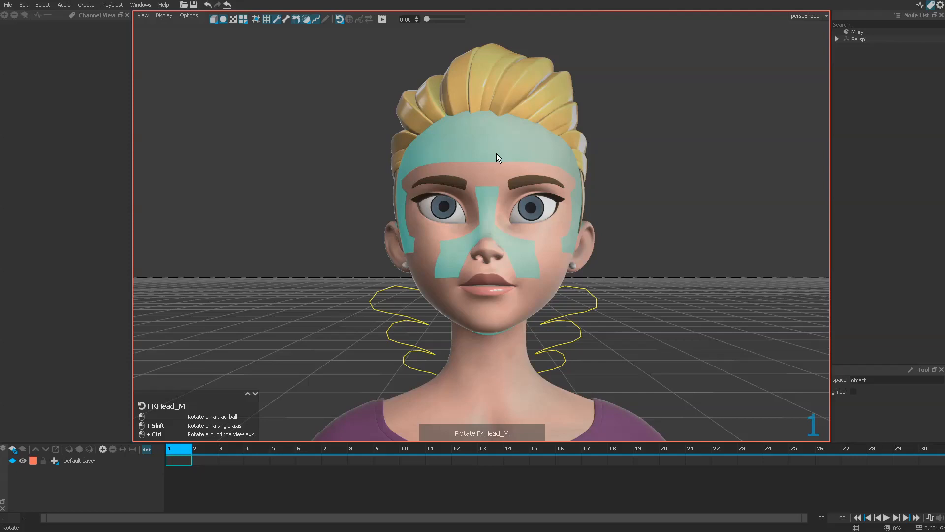
mouse_move(497, 148)
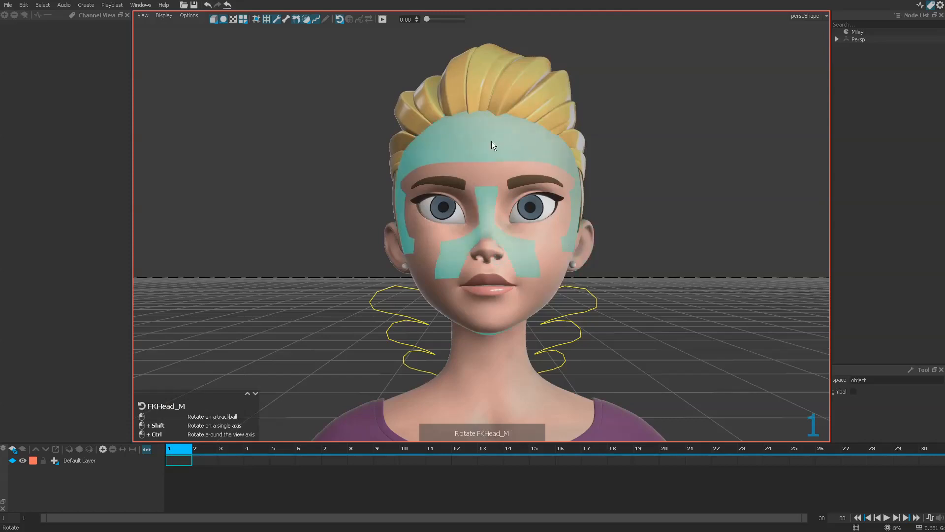
mouse_move(488, 148)
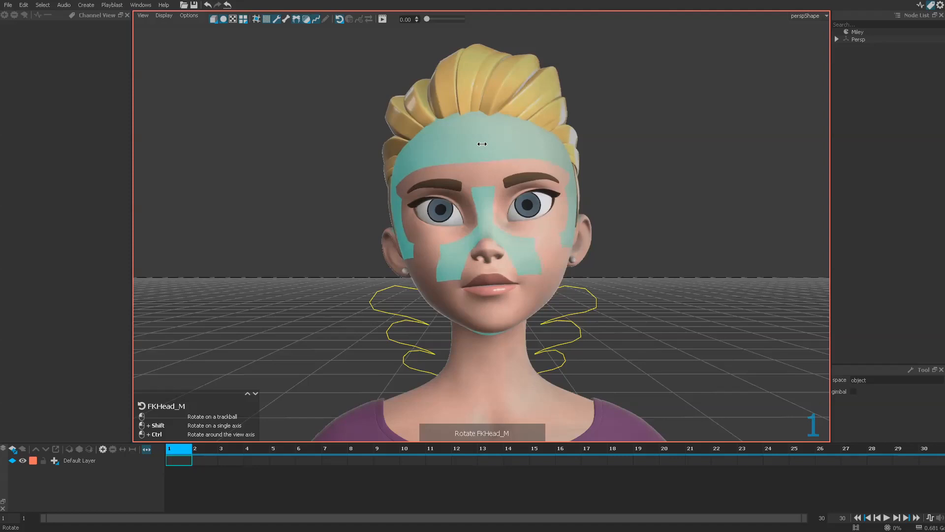
left_click_drag(481, 144, 481, 145)
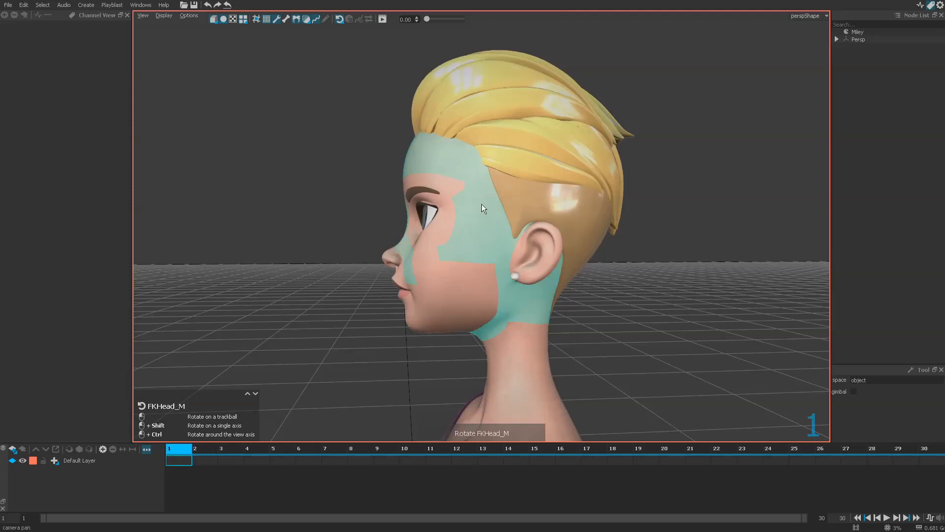
Nod FKHead_M forward in side view, then bring it back
left_click_drag(482, 208, 449, 208)
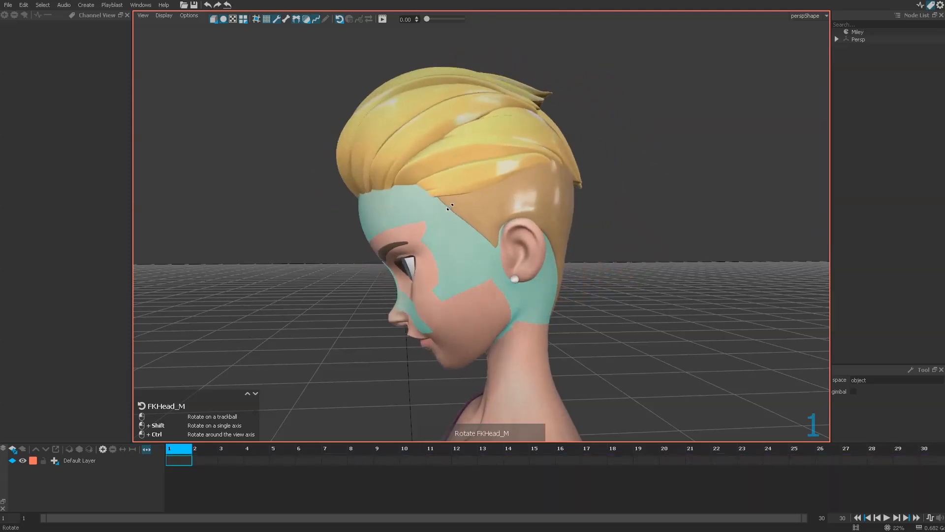
left_click_drag(449, 208, 489, 226)
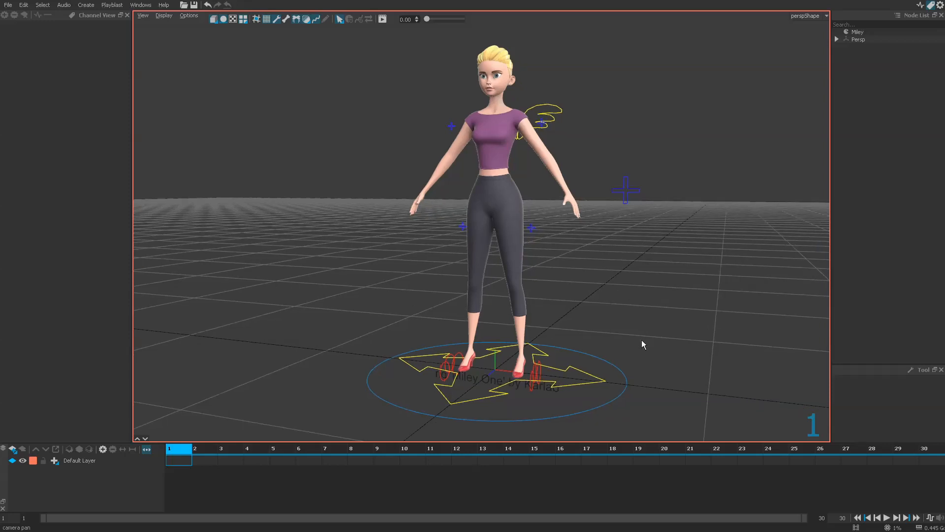
From the Main control's context menu, select every asset controller of the rig
left_click(625, 388)
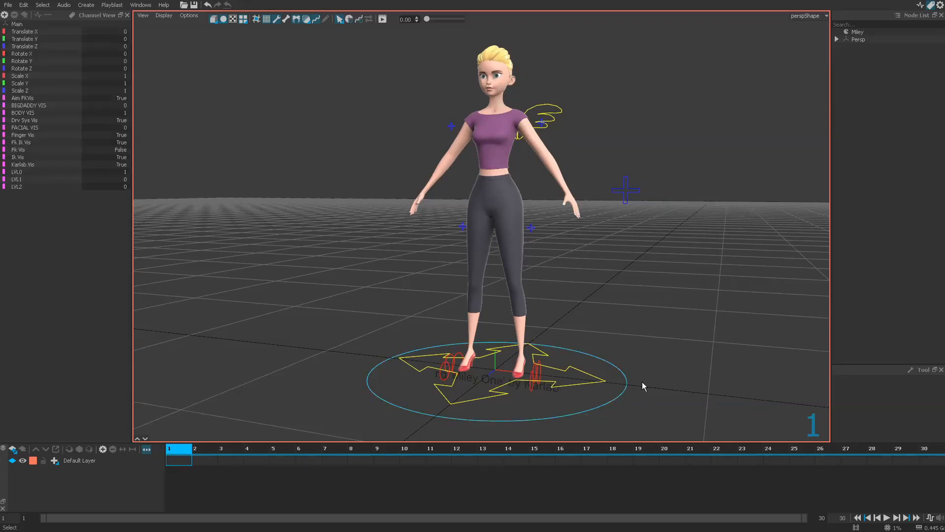
right_click(642, 386)
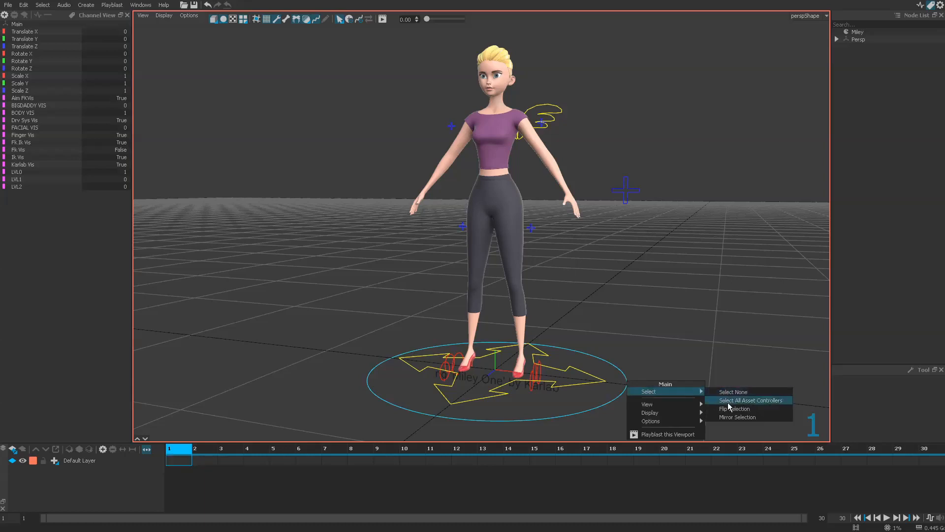
mouse_move(763, 405)
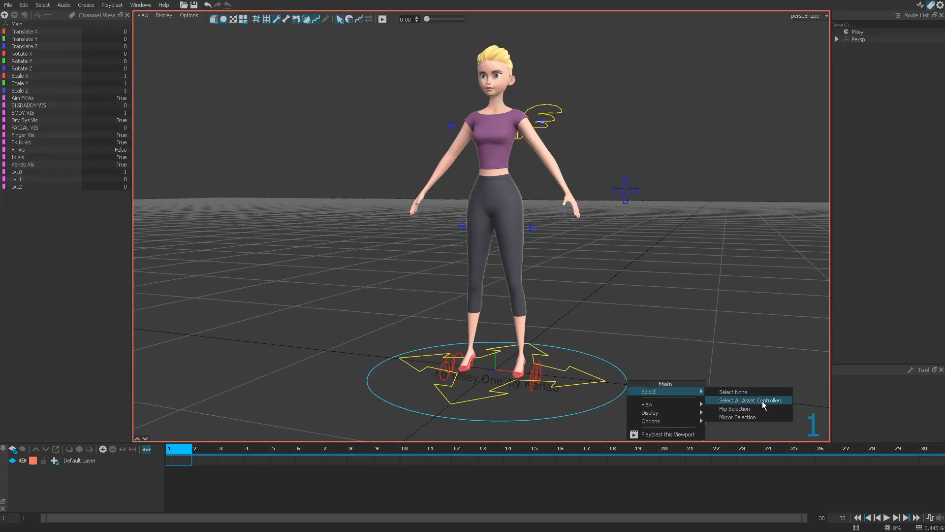
left_click(749, 399)
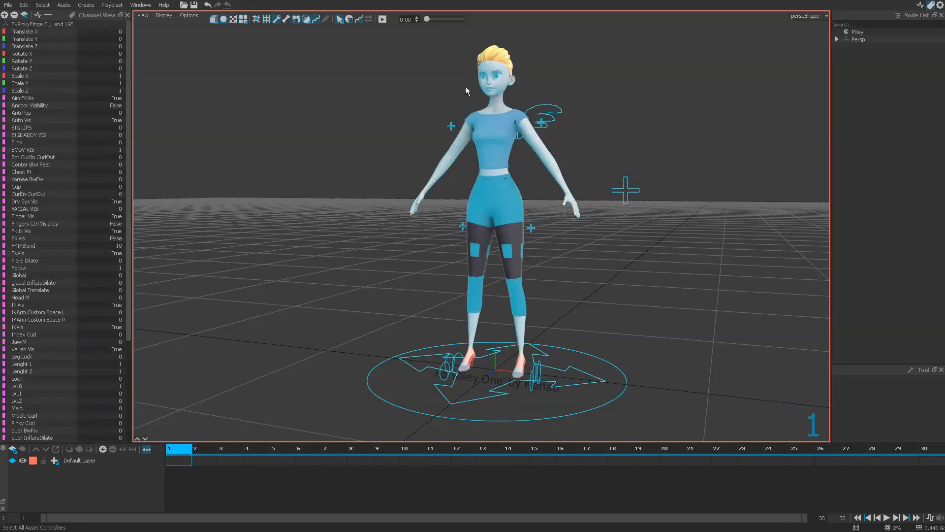
mouse_move(246, 364)
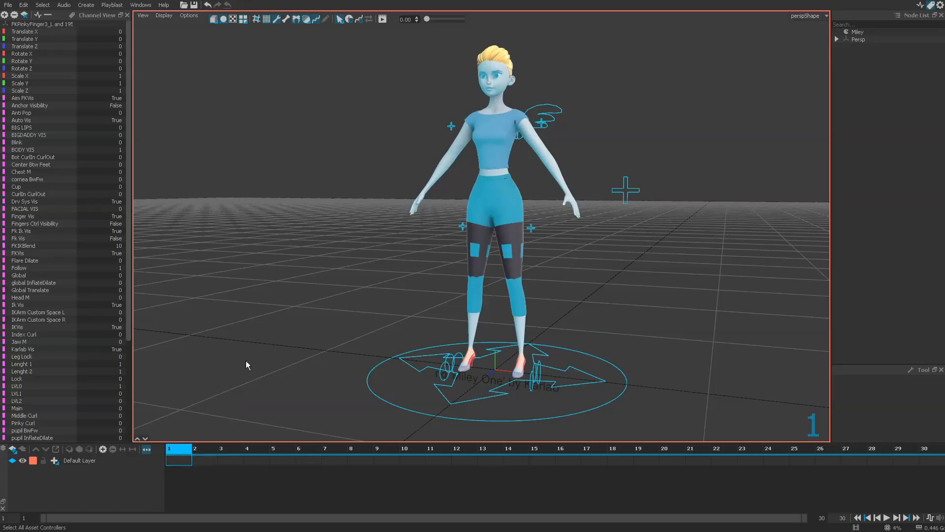
mouse_move(285, 297)
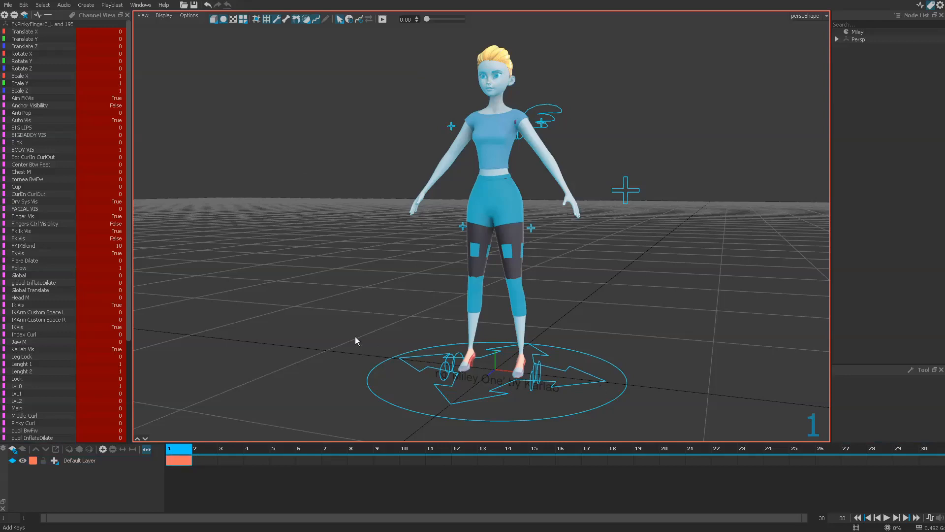
mouse_move(301, 312)
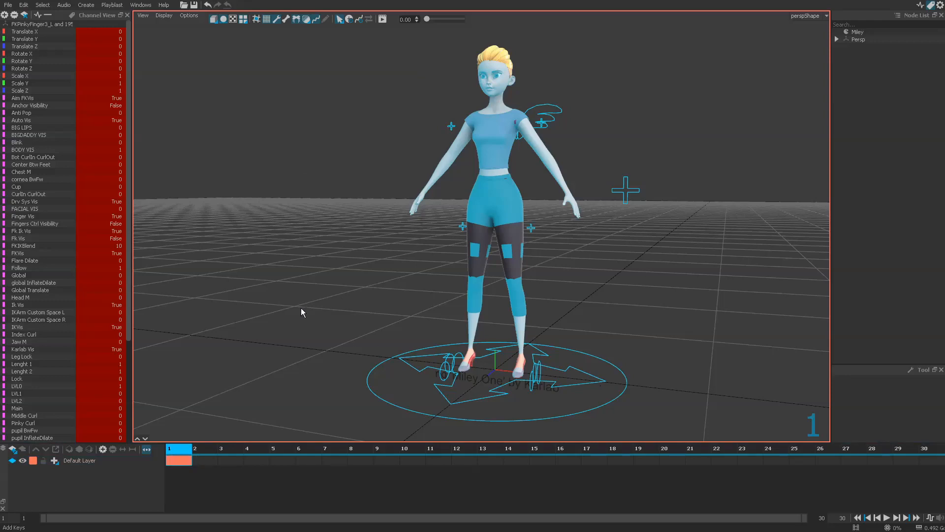
mouse_move(285, 342)
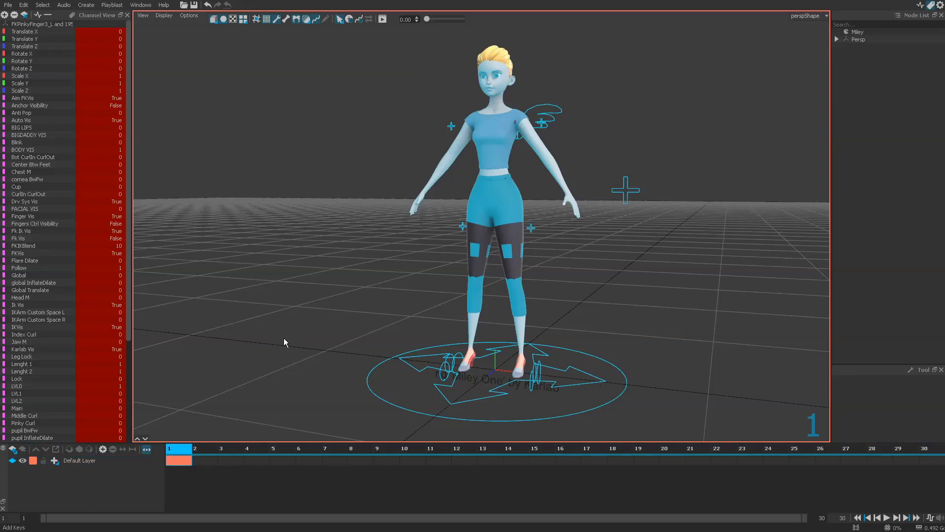
Deselect the controllers after keying them all on frame 1
left_click(386, 449)
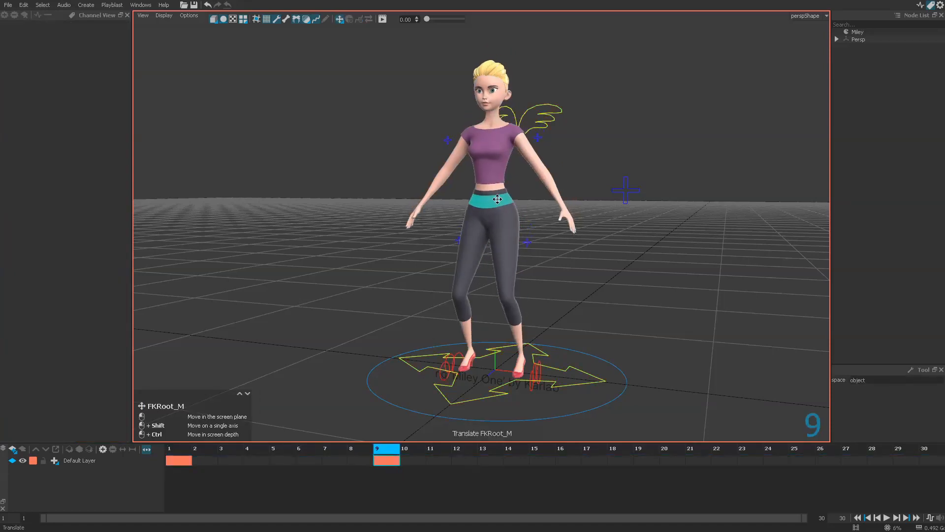
Jump to frame 17 for the next auto-keyed root pose and reframe Miley
left_click(594, 448)
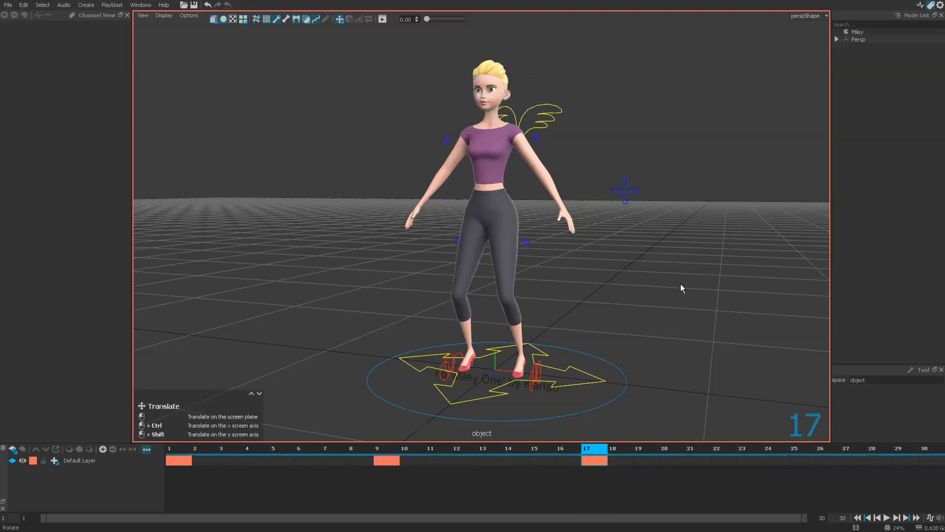
left_click_drag(681, 289, 629, 271)
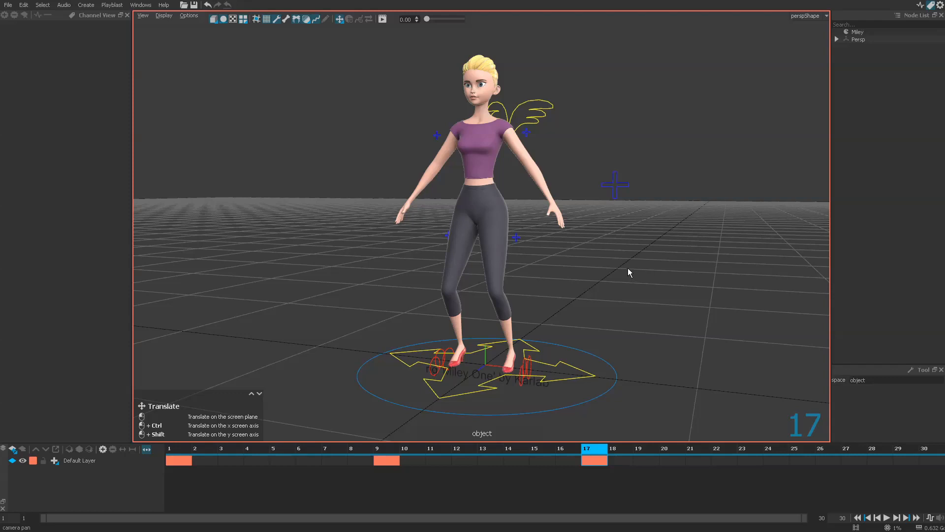